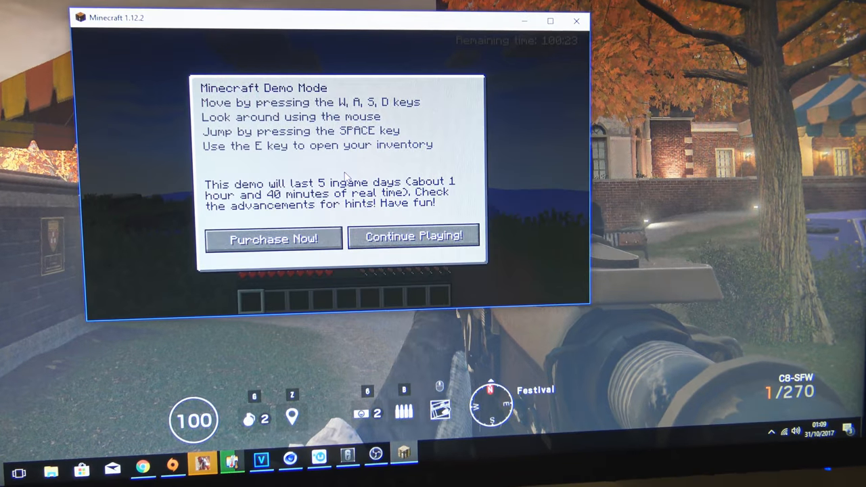
# Choose 'Continue Playing!' to enter the demo world on the grassy shore
pyautogui.click(414, 236)
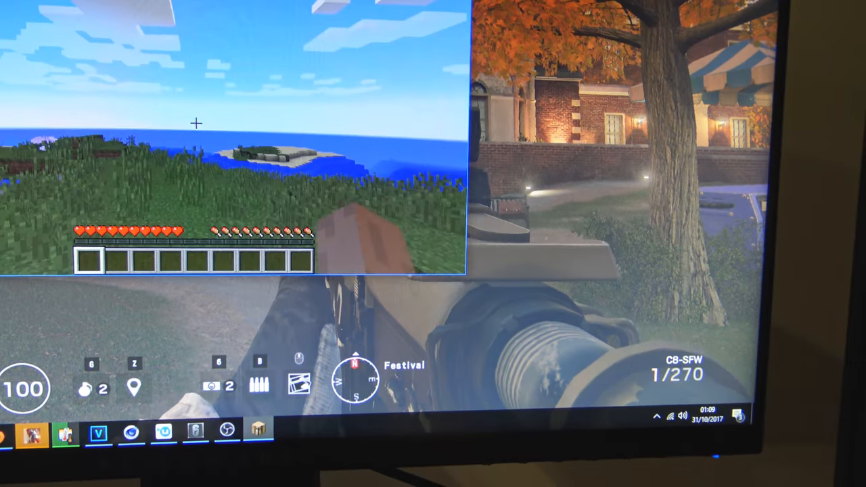